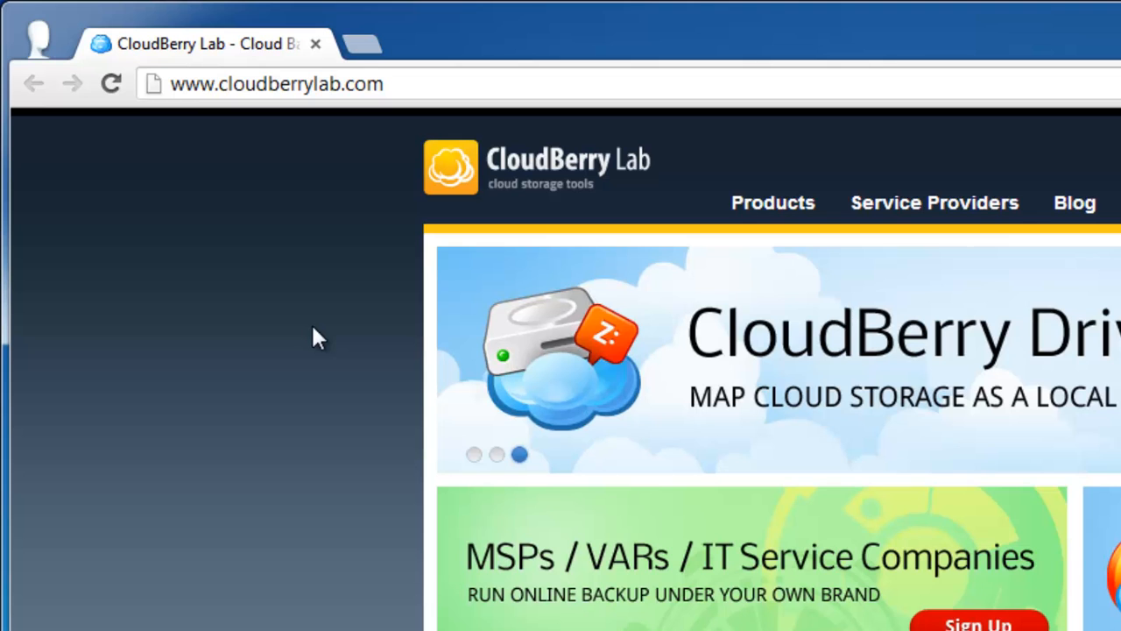
# Step: Download the CloudBerry Drive free trial from the Products menu on cloudberrylab.com
pyautogui.click(365, 147)
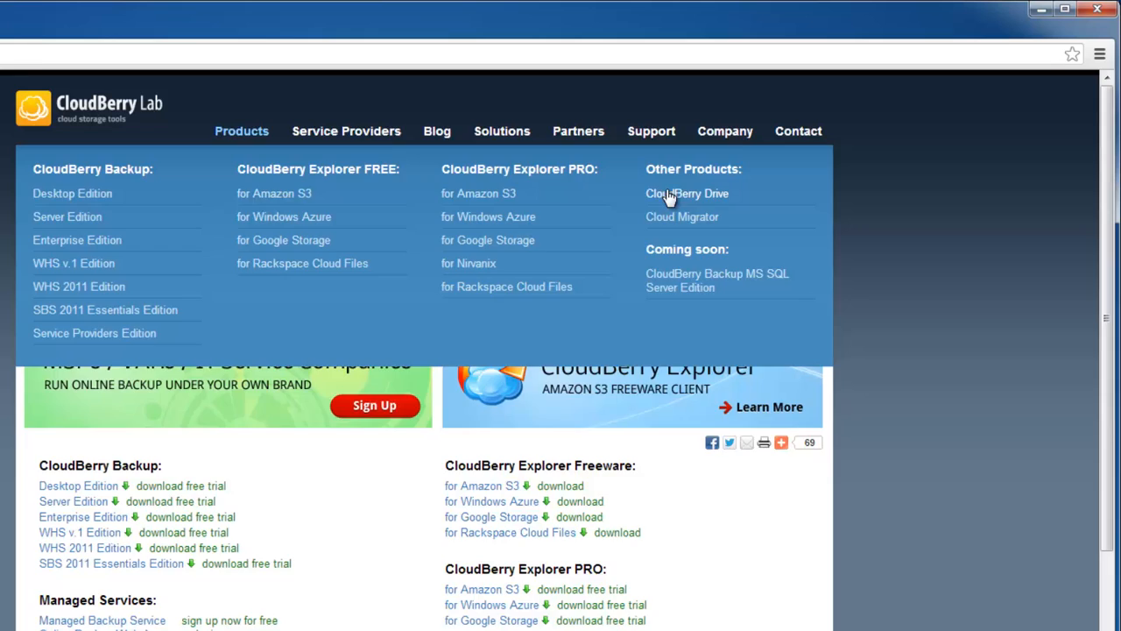
pyautogui.click(687, 193)
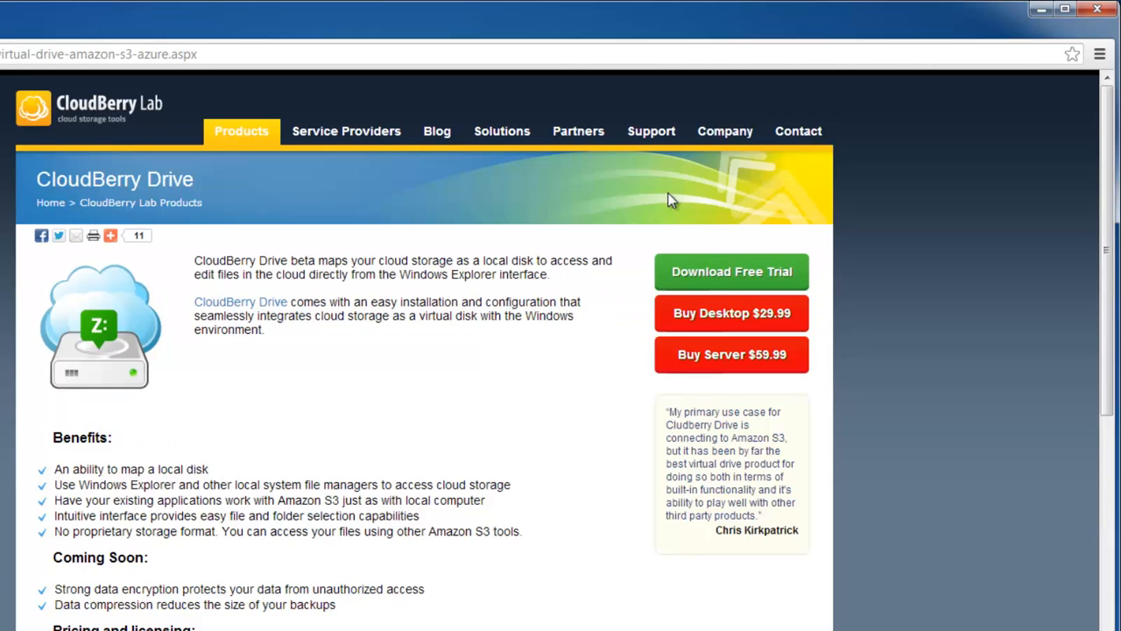
pyautogui.click(733, 269)
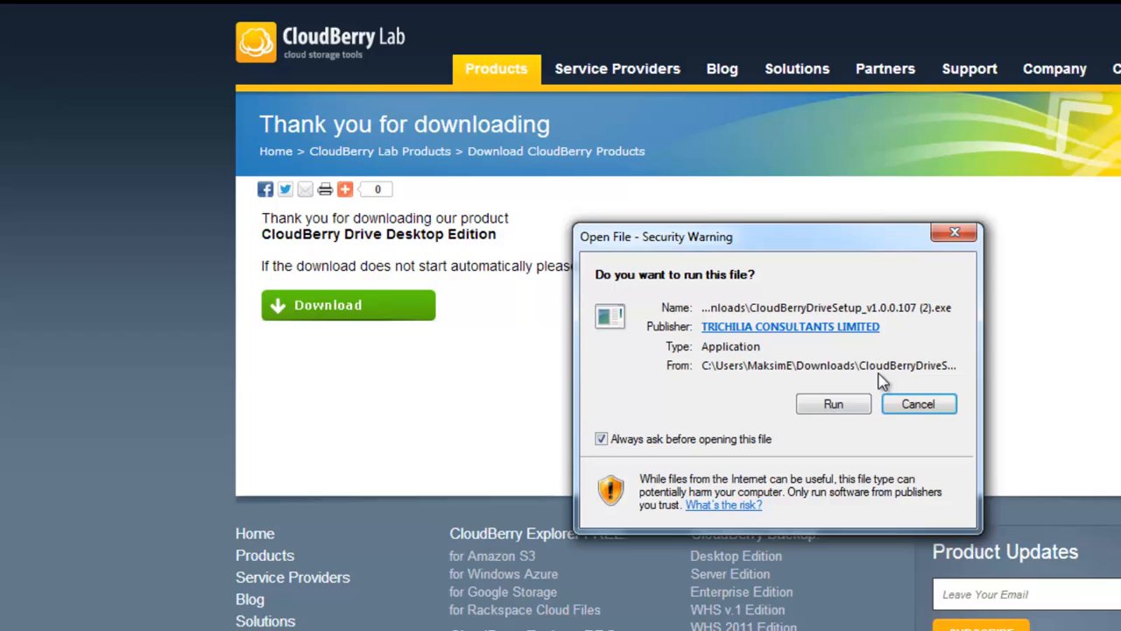
# Step: Run the downloaded installer, install CloudBerry Drive 1.0 to the default folder and finish the wizard
pyautogui.click(918, 403)
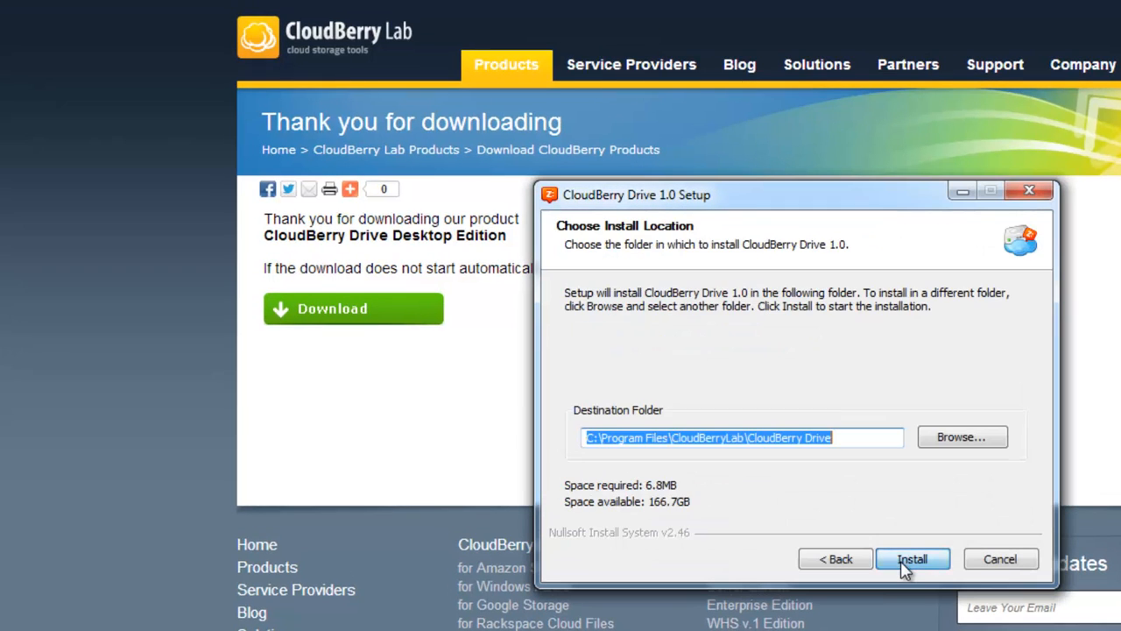
pyautogui.click(912, 559)
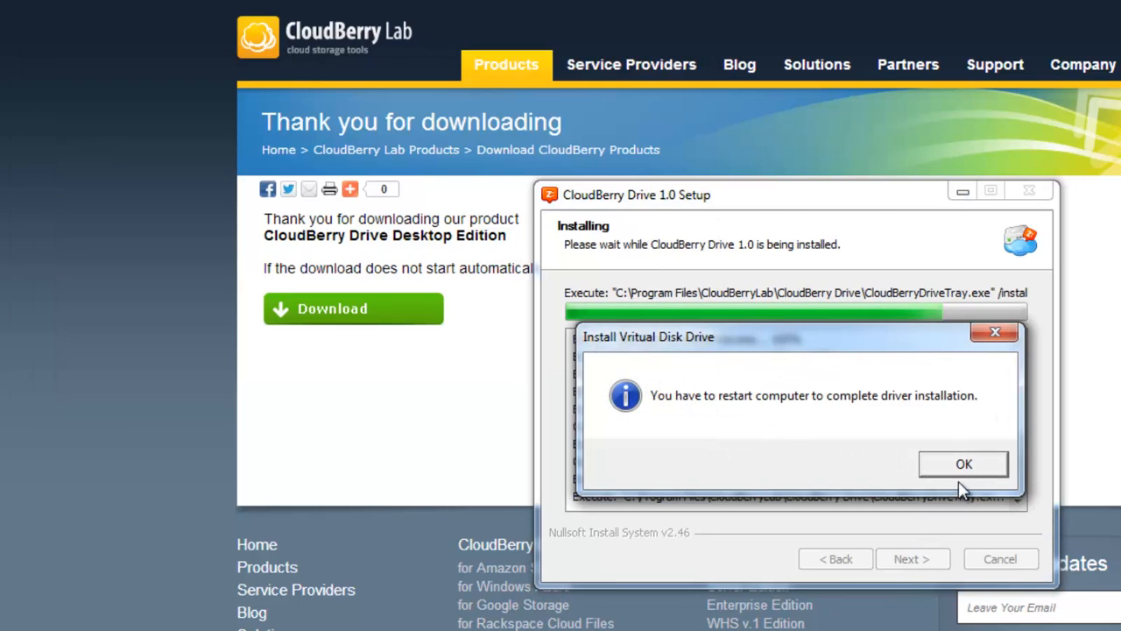
pyautogui.click(963, 463)
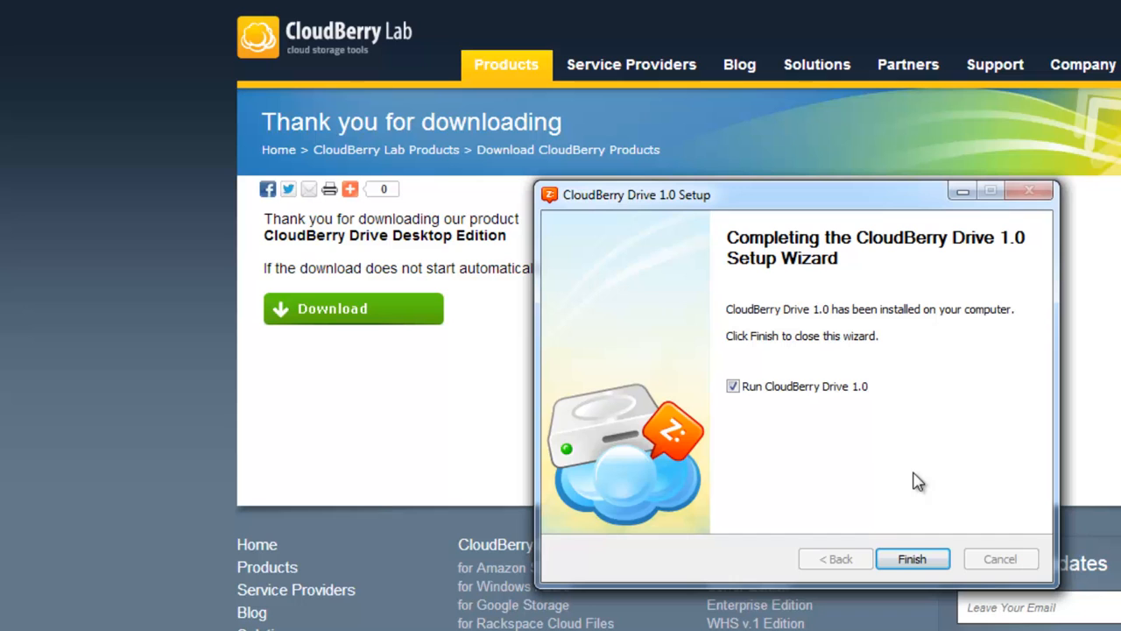
pyautogui.click(911, 559)
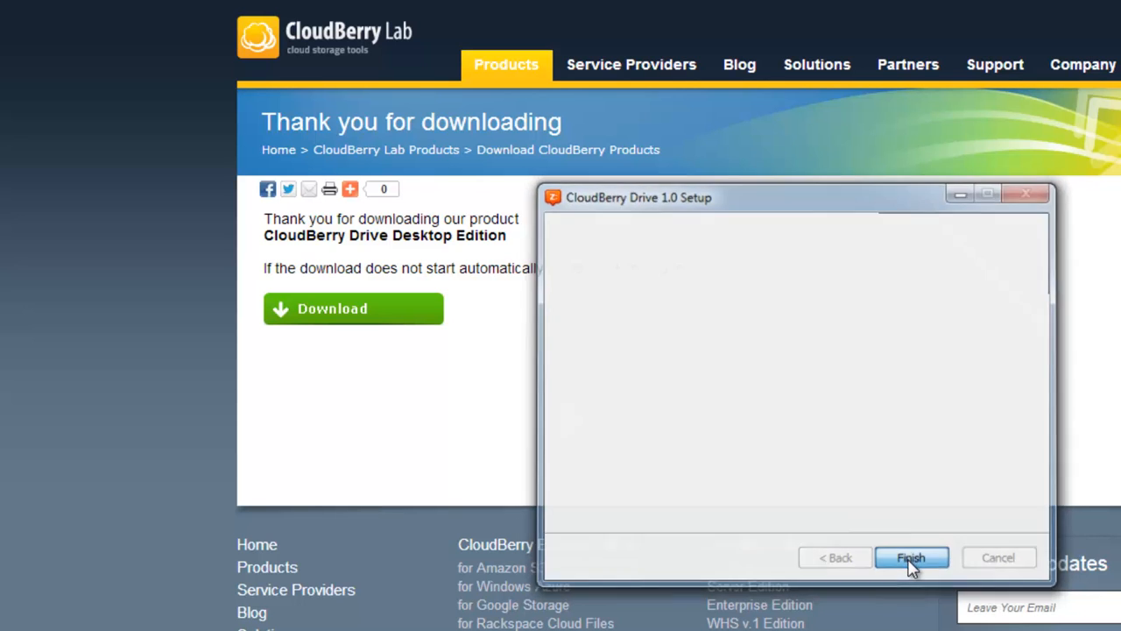
pyautogui.click(911, 557)
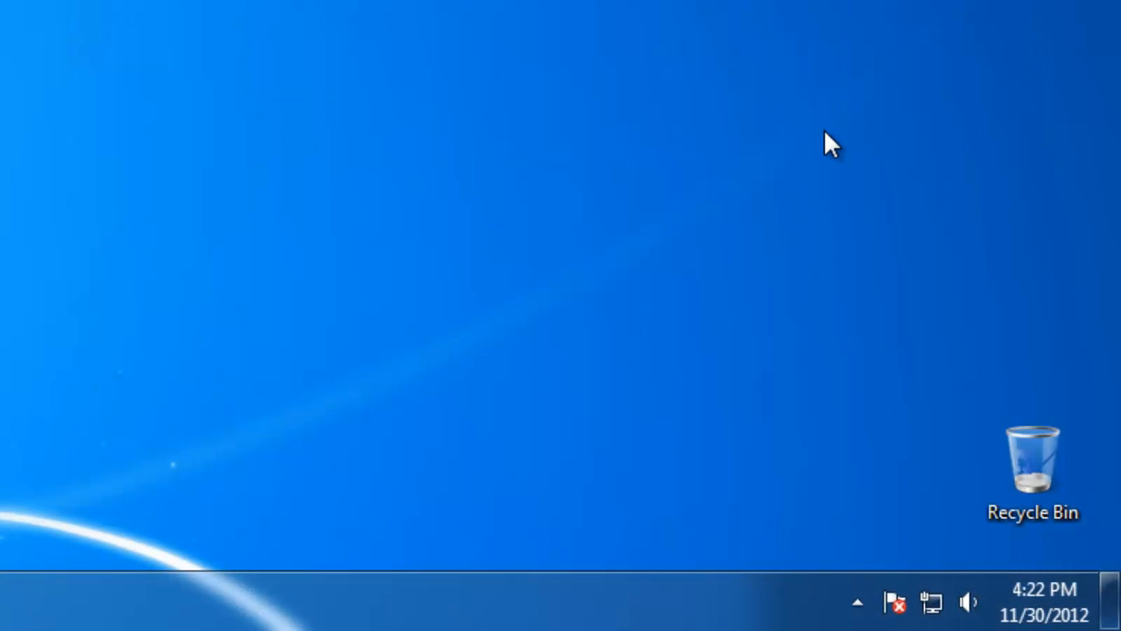
pyautogui.moveTo(844, 379)
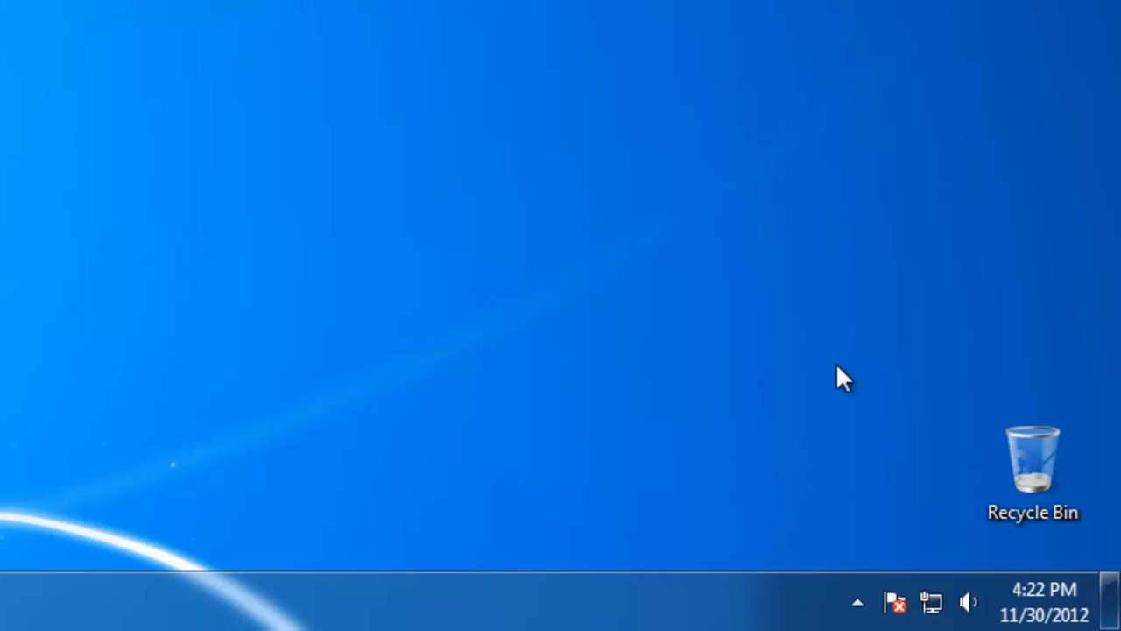
# Step: Open CloudBerry Drive Options from its icon in the hidden notification area
pyautogui.click(857, 601)
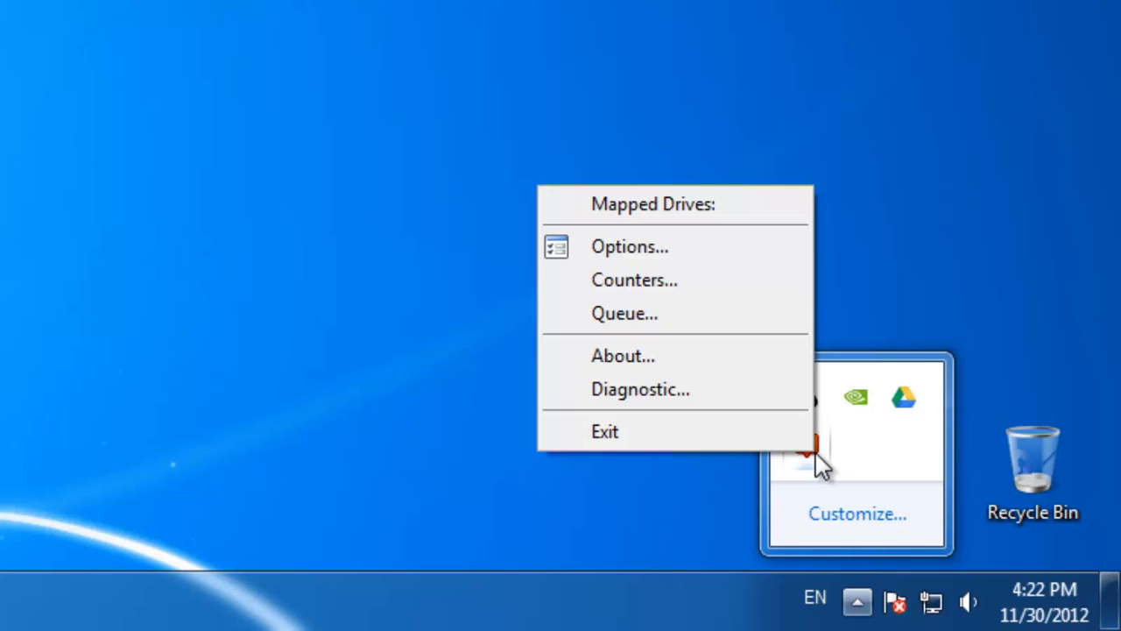
pyautogui.click(629, 245)
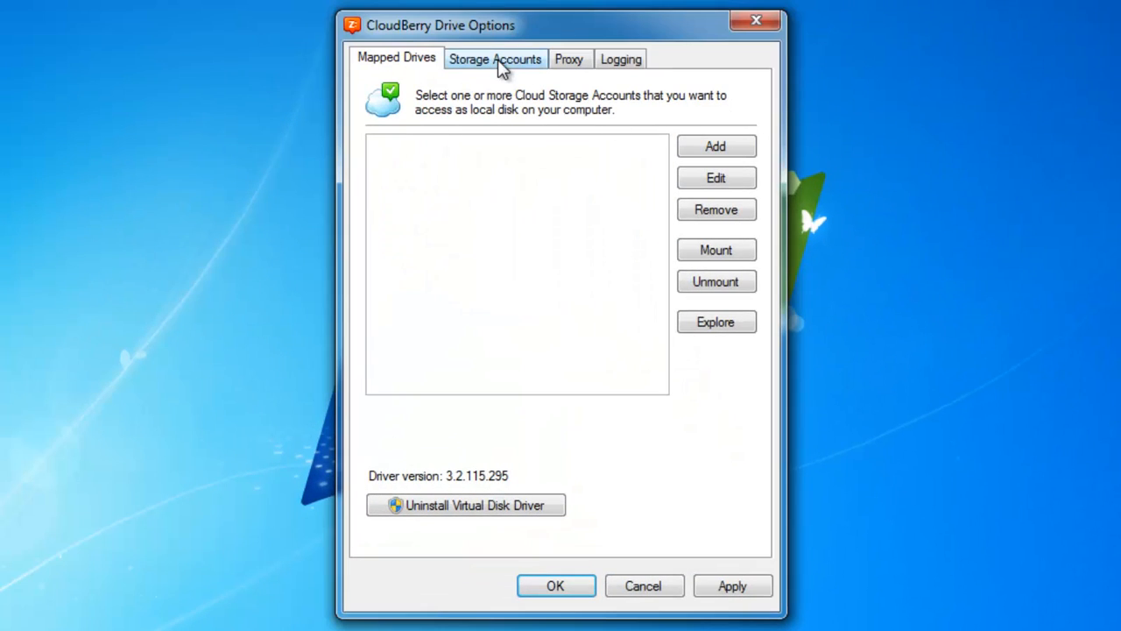
# Step: Add a new Amazon S3 storage account named 'ACME Cor' and switch to the browser for keys
pyautogui.click(494, 60)
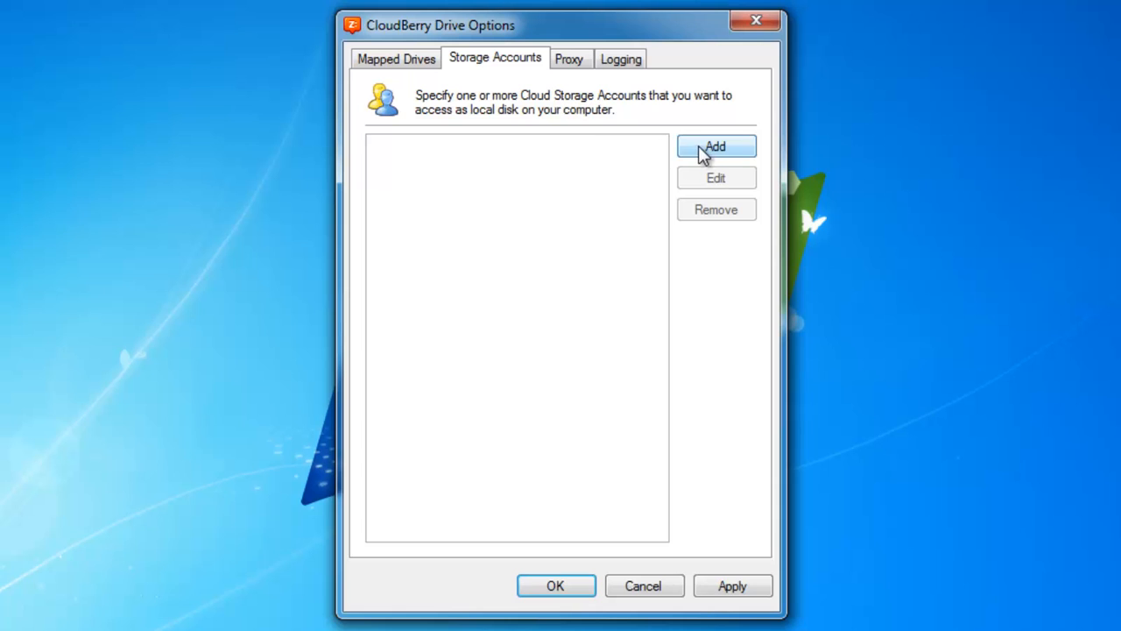
pyautogui.click(715, 147)
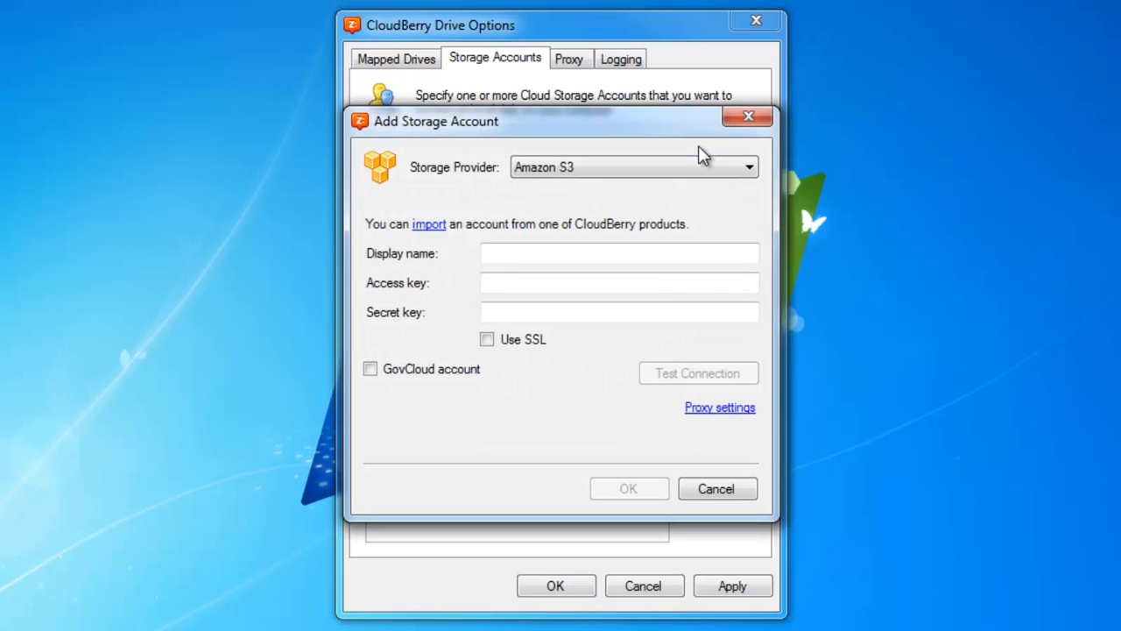
pyautogui.click(620, 252)
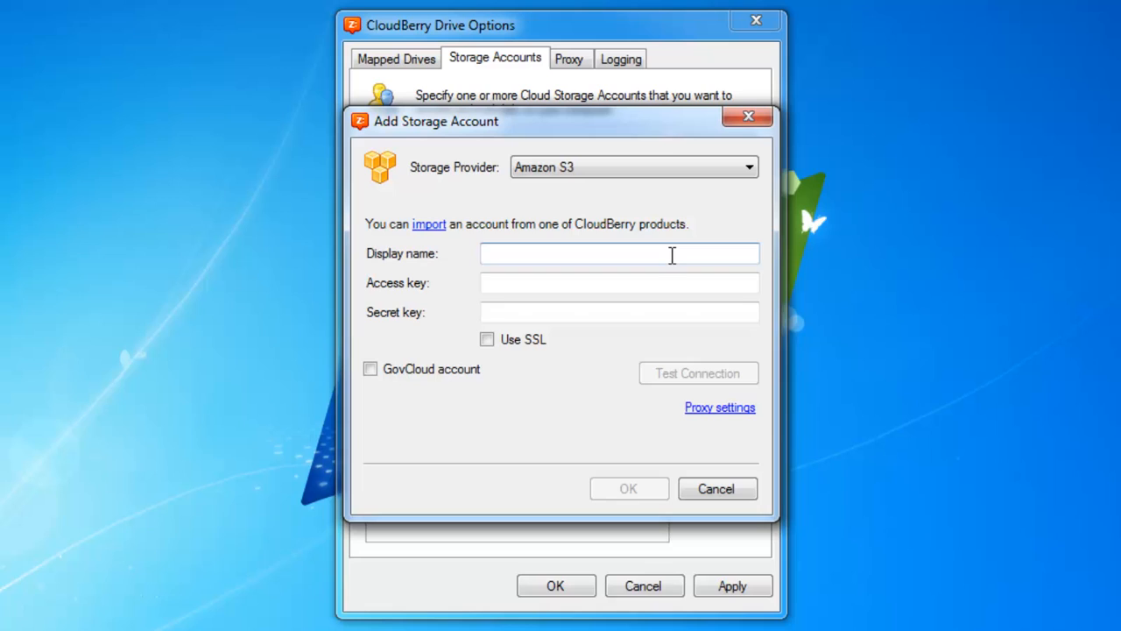
pyautogui.write('ACM')
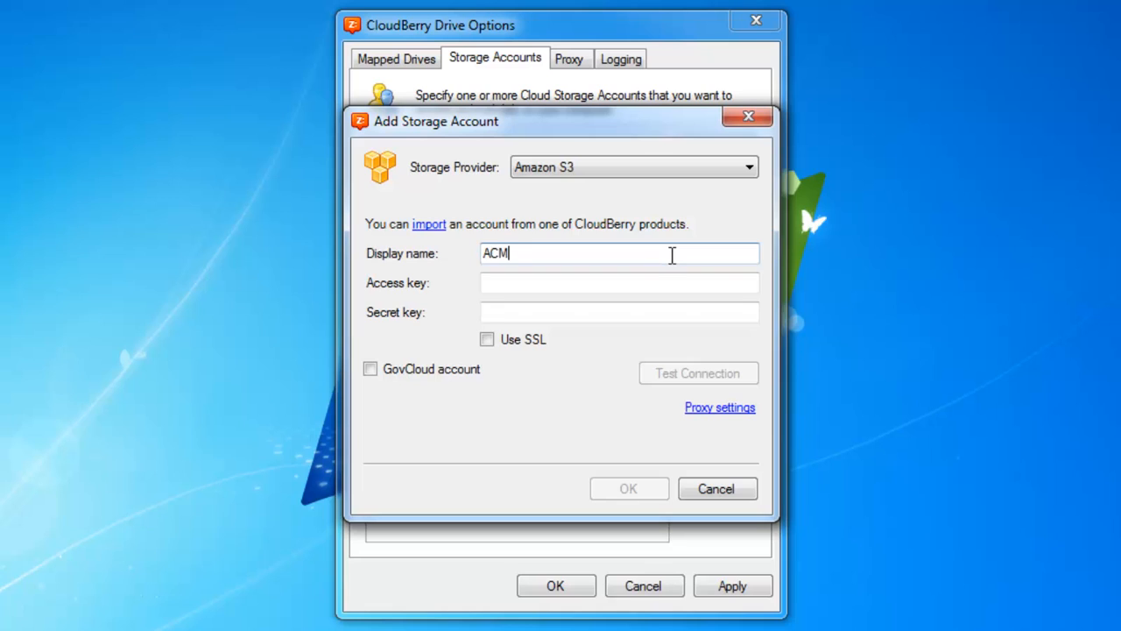
pyautogui.write('E Cor')
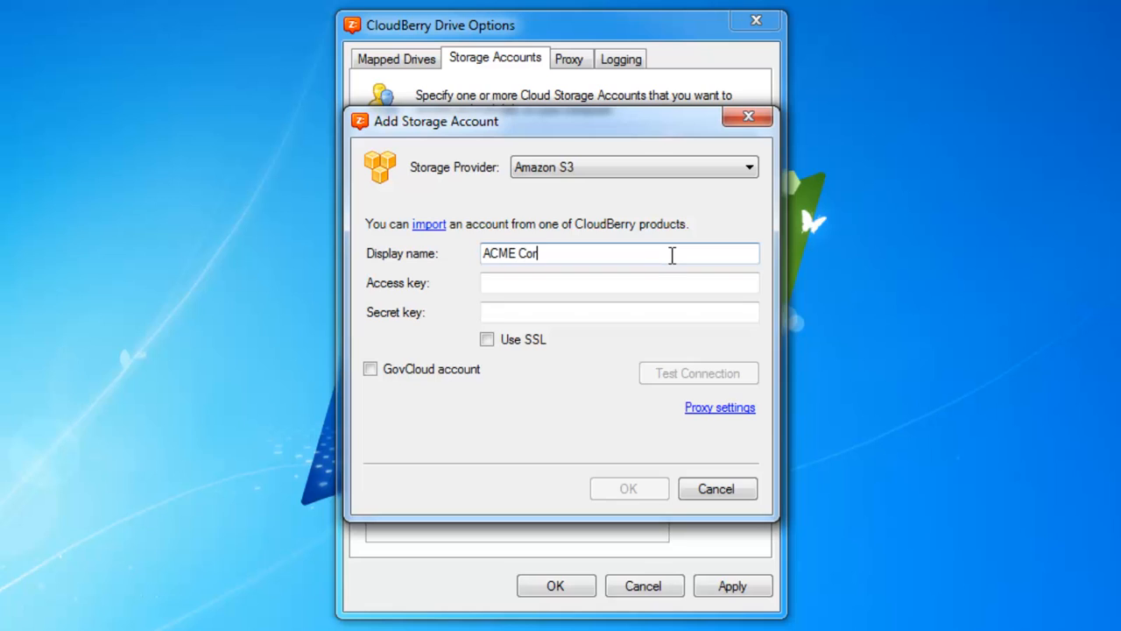
pyautogui.click(620, 282)
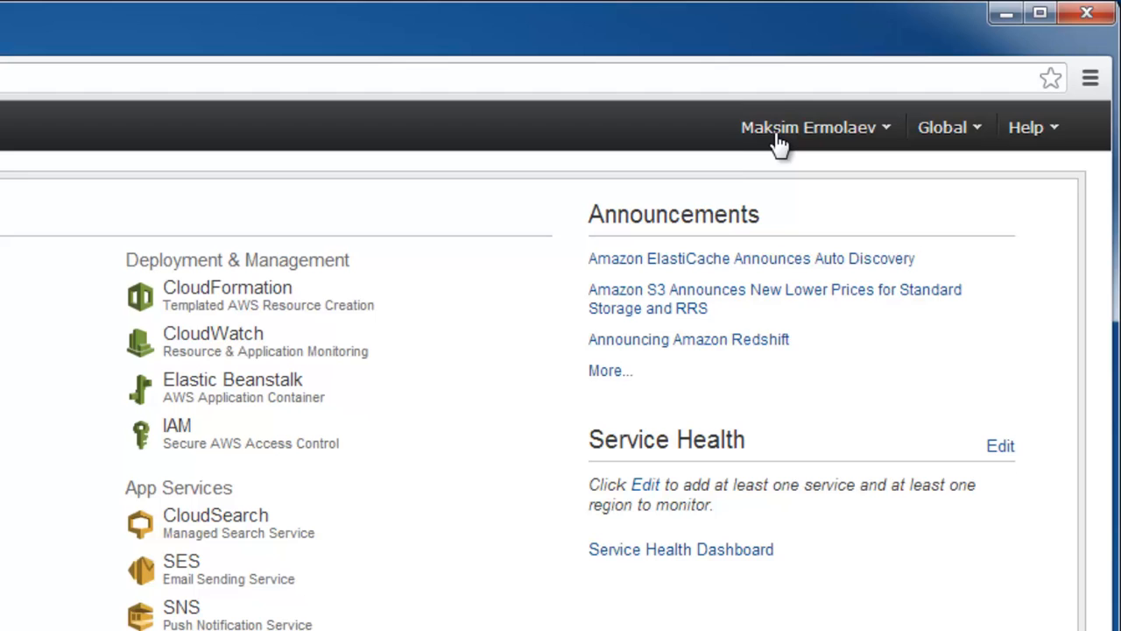
# Step: Copy the access and secret keys from AWS Security Credentials and save the ACME Corp account
pyautogui.click(808, 126)
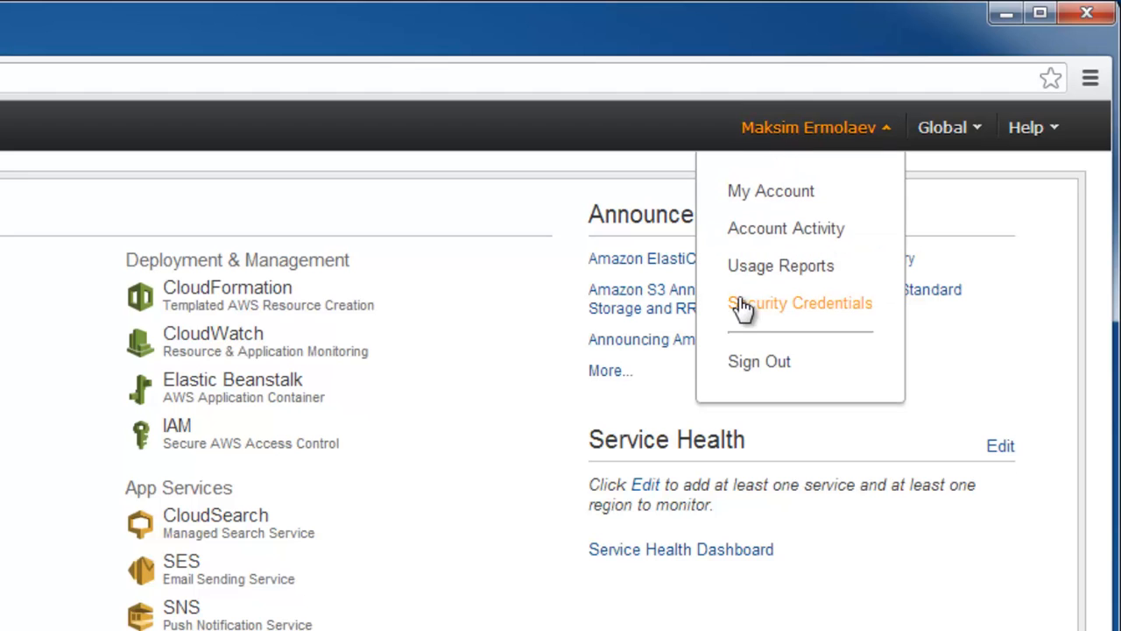
pyautogui.click(799, 301)
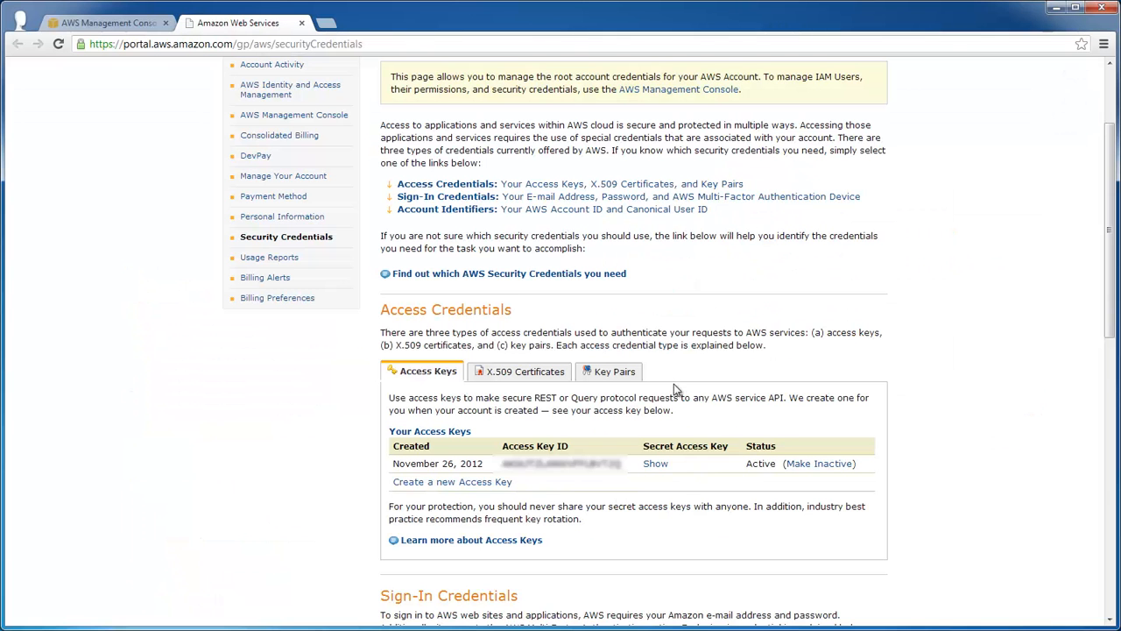
pyautogui.click(656, 463)
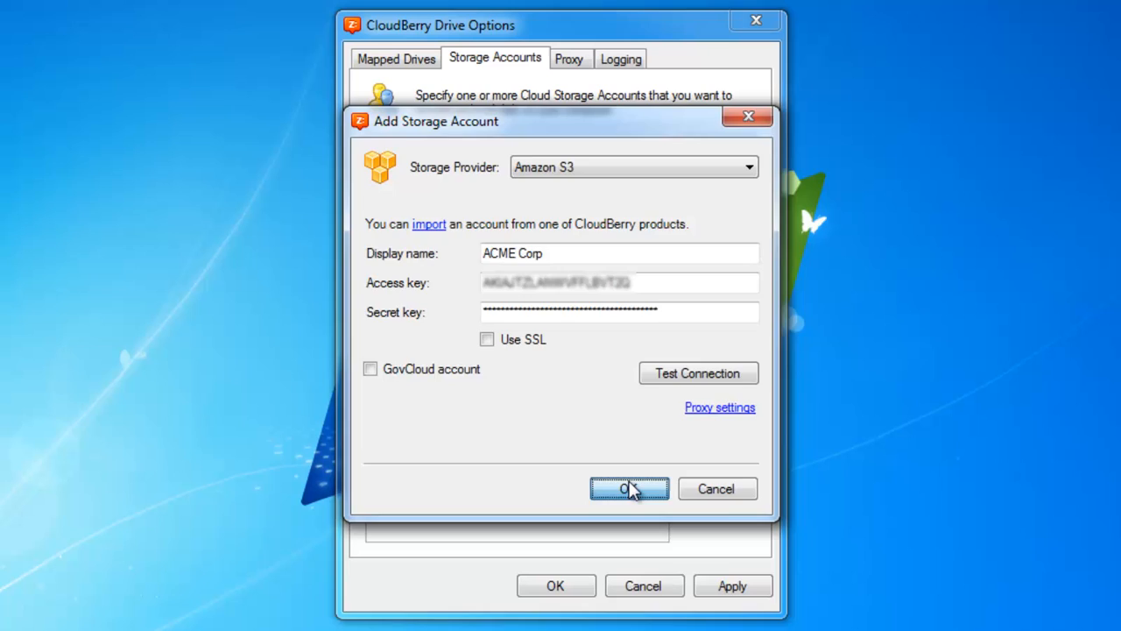
pyautogui.click(629, 489)
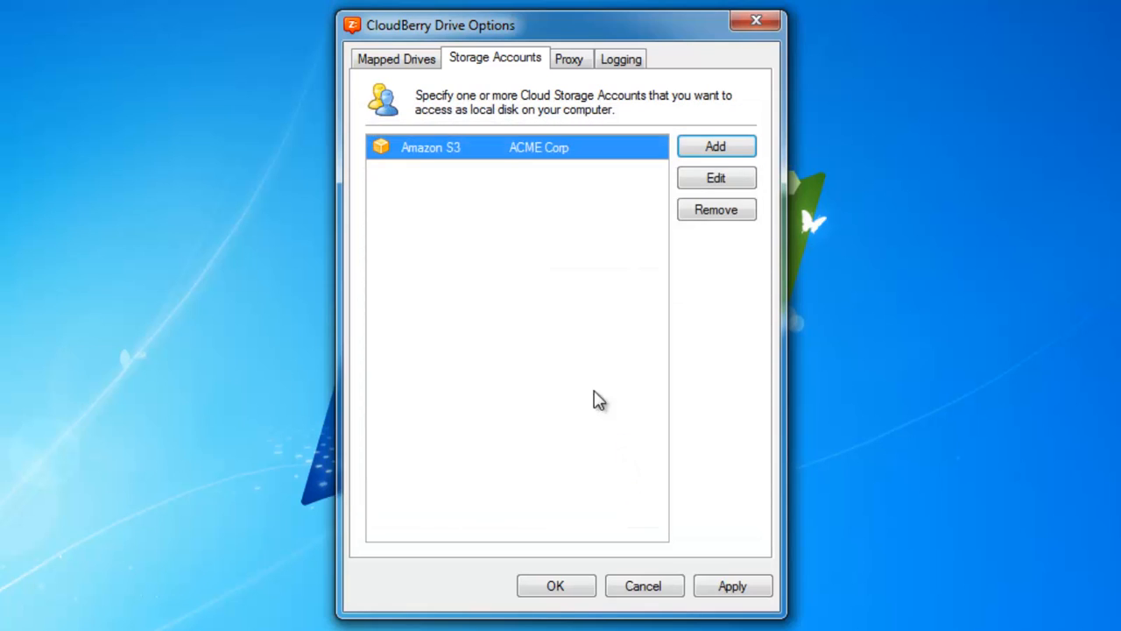
pyautogui.click(396, 58)
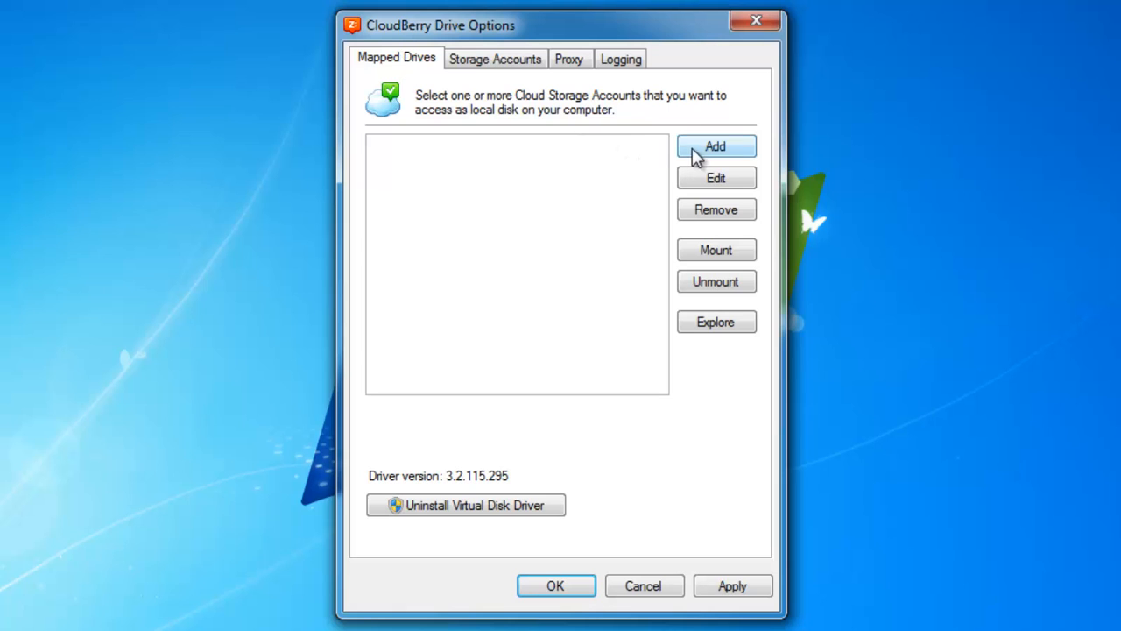
# Step: Map the ACME Corp account as drive E: and mount it right away
pyautogui.click(715, 146)
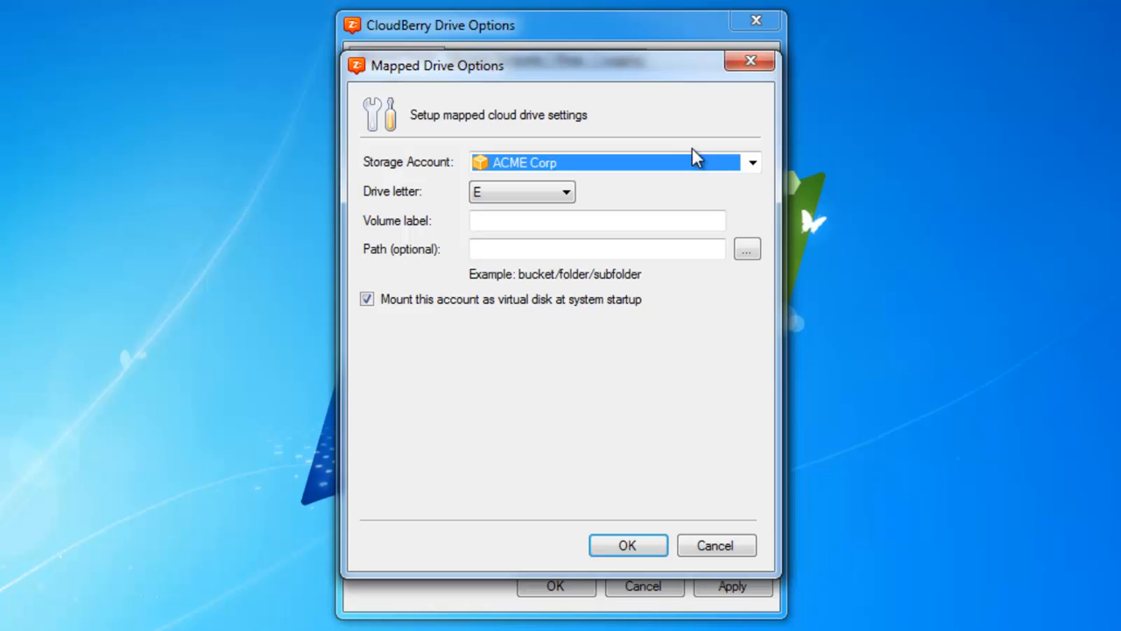
pyautogui.moveTo(697, 171)
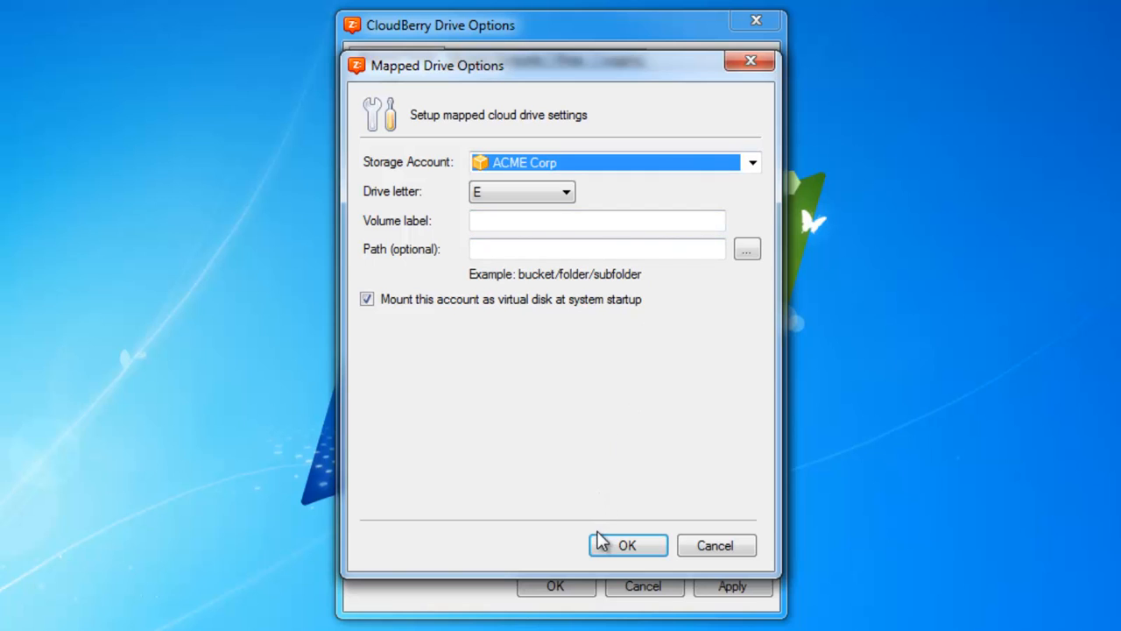
pyautogui.click(627, 545)
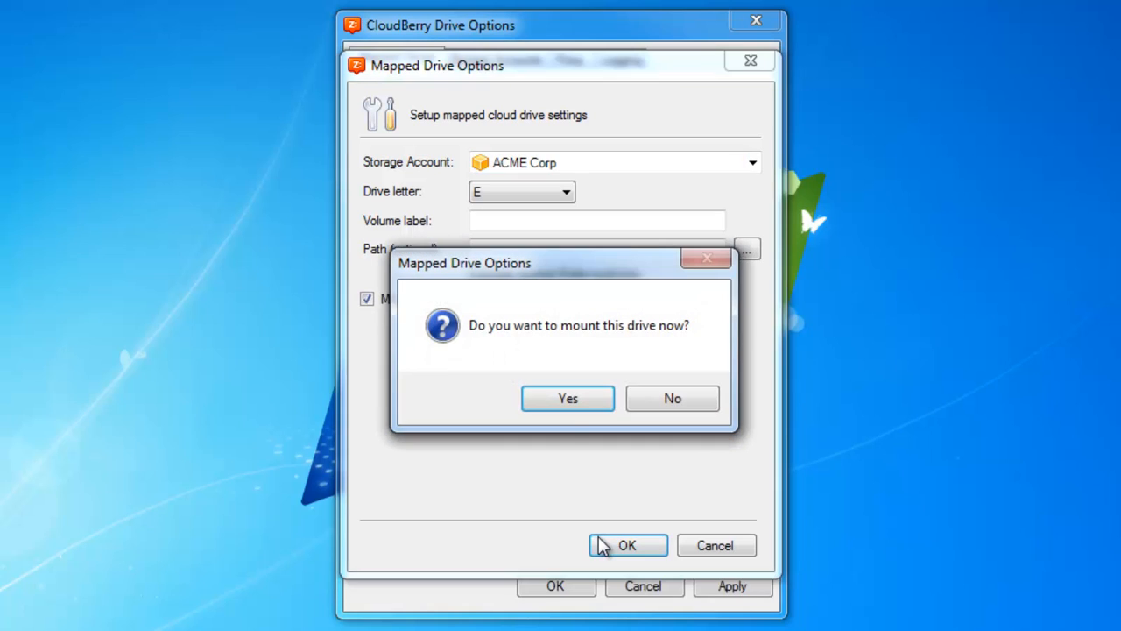
pyautogui.click(568, 397)
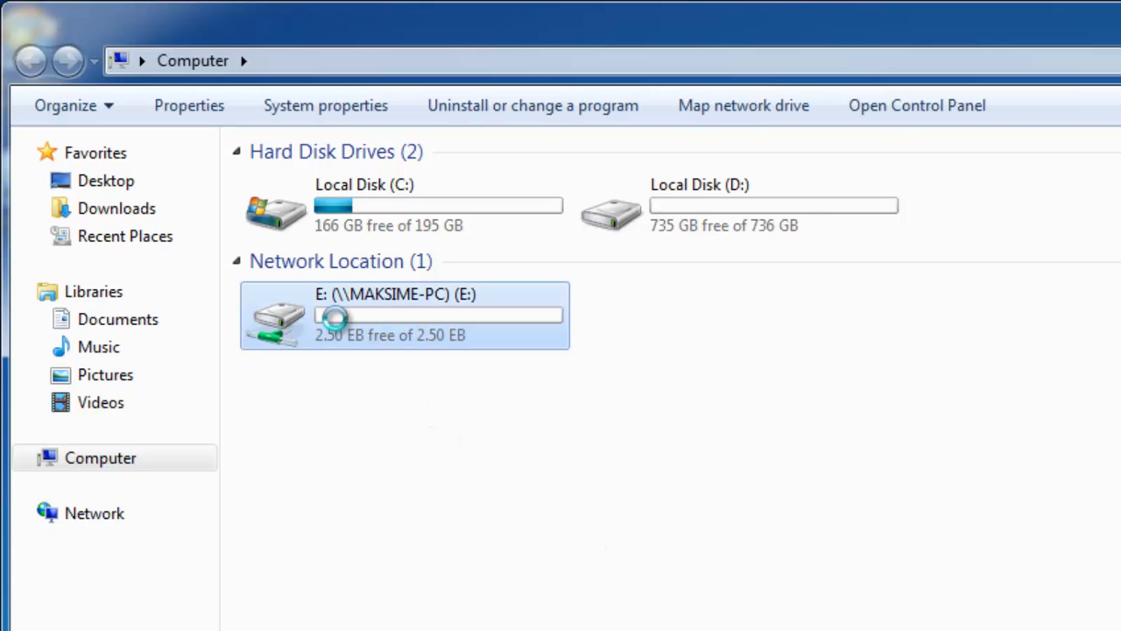
# Step: Browse drive E: and open its available_bucket folder of logo images
pyautogui.doubleClick(403, 315)
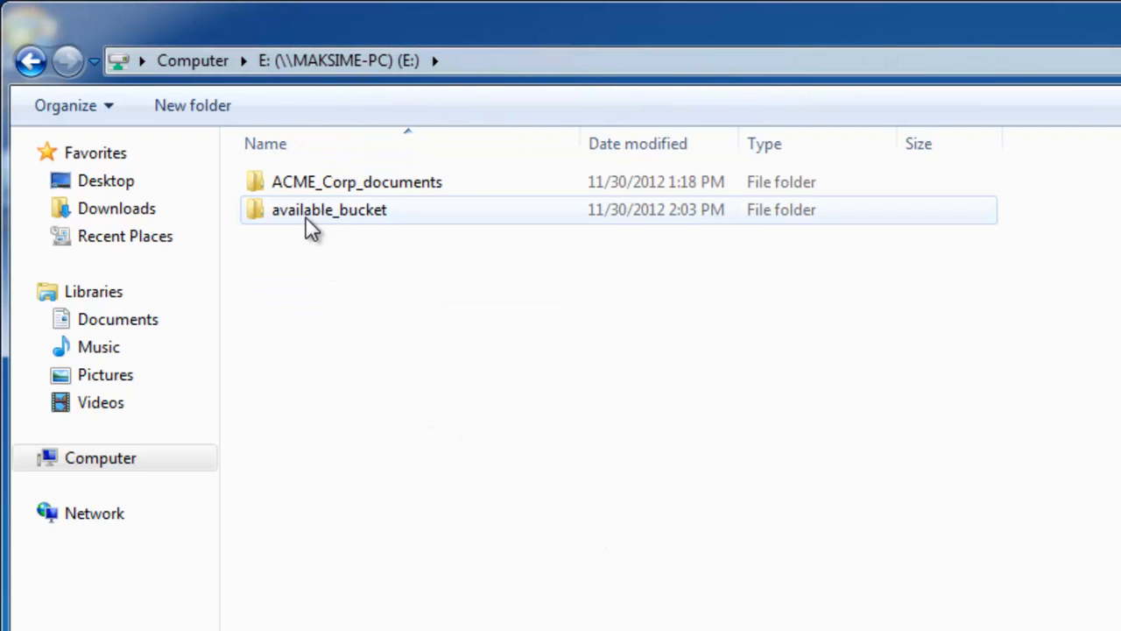
pyautogui.doubleClick(329, 210)
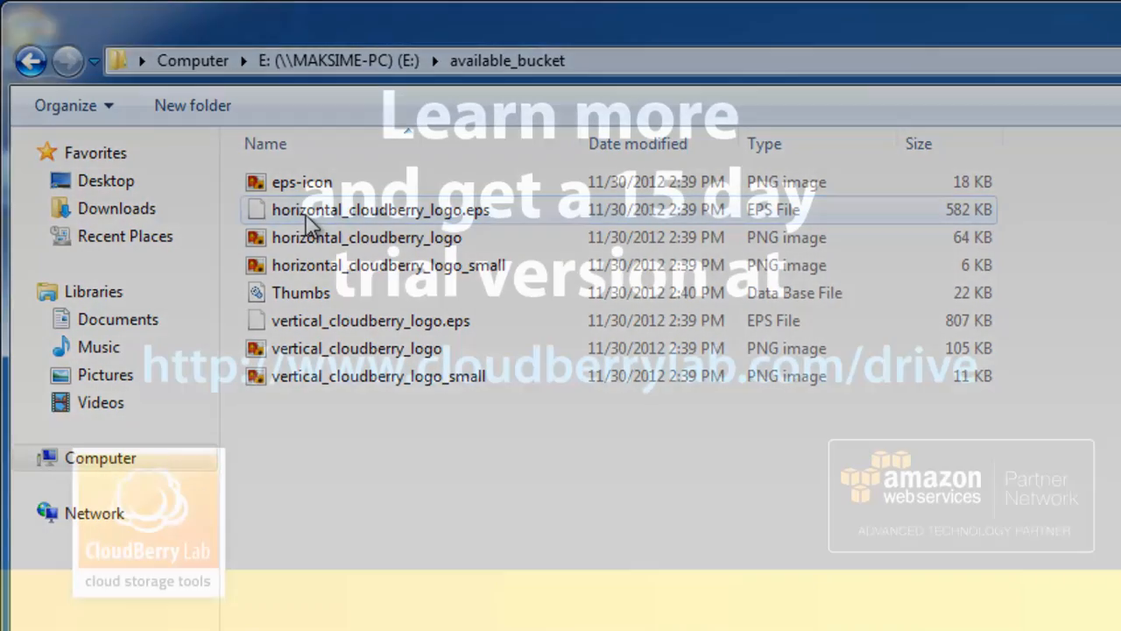